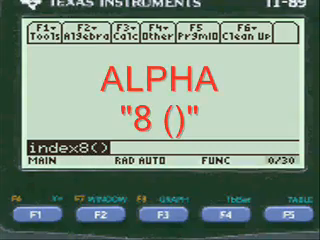
Step: Launch the index8 u-substitution program so it prompts for the function f
key("enter")
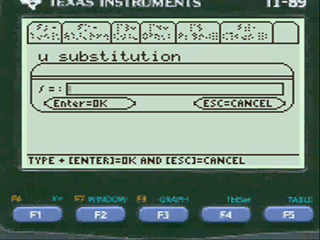
Step: Enter 5*x*cos(3*x^2 in the f(x) field, leaving the closing parenthesis off
type("5*")
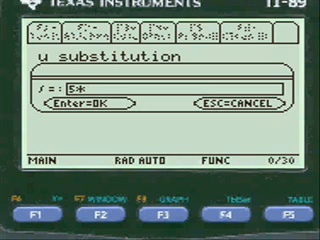
type("x")
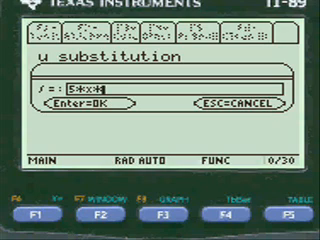
type("*cos(")
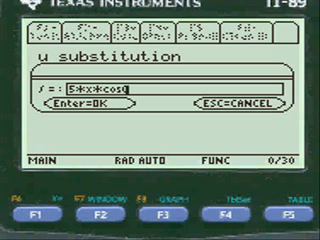
type("3")
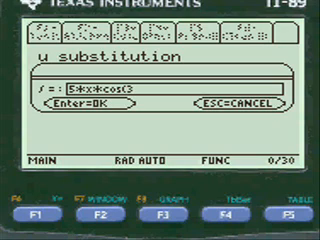
type("*")
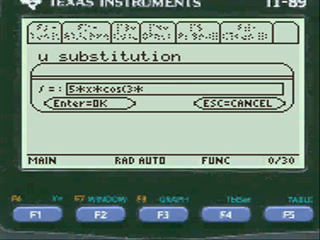
type("x^")
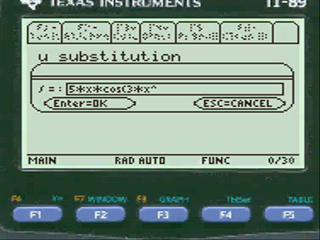
type("2")
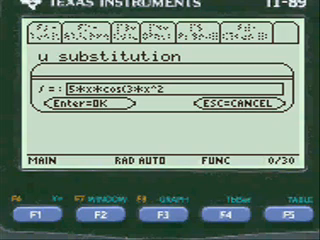